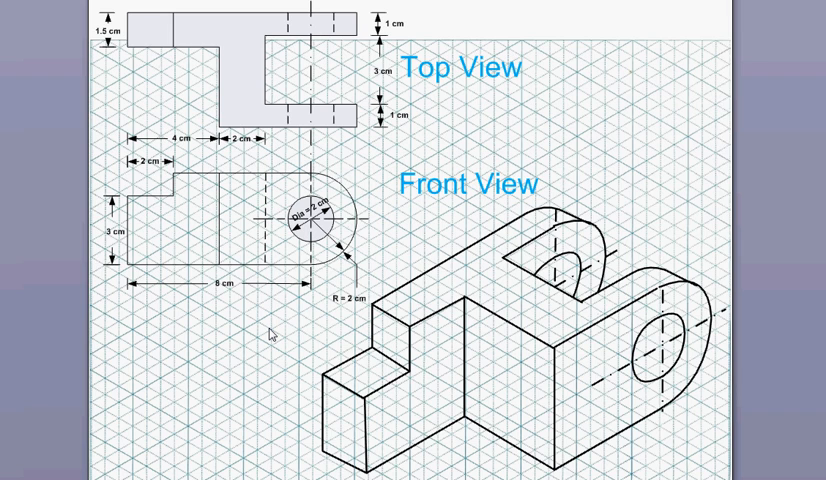
mouse_move(199, 12)
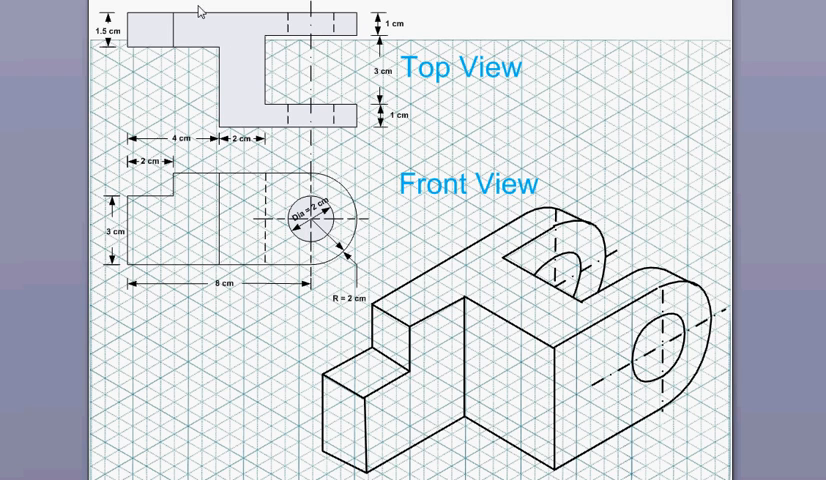
mouse_move(196, 8)
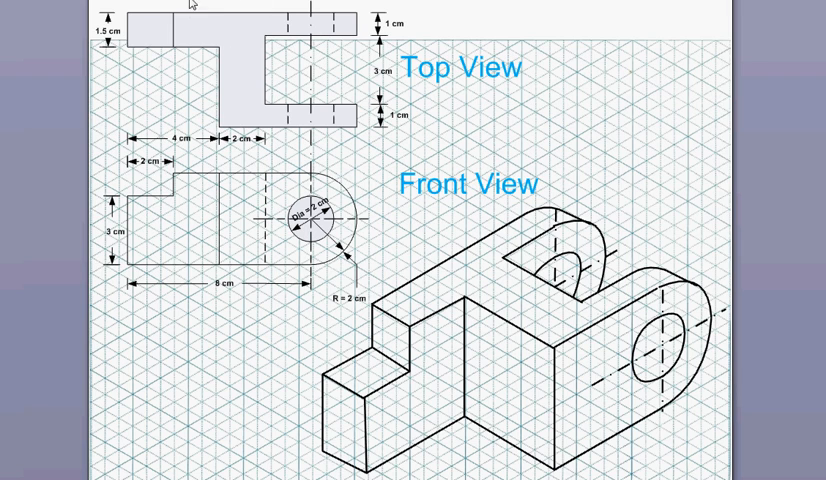
mouse_move(518, 270)
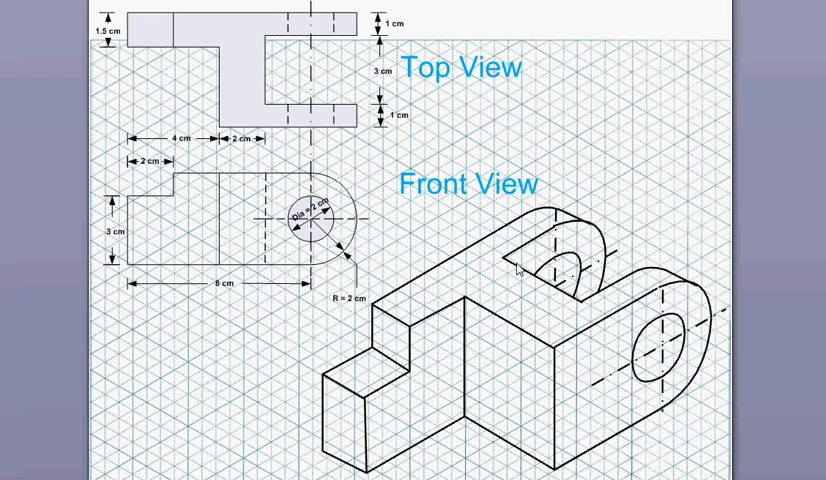
mouse_move(567, 349)
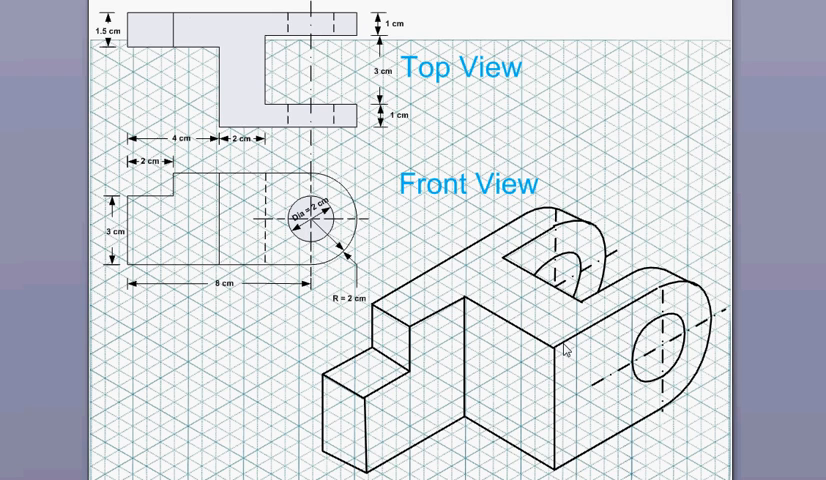
mouse_move(505, 388)
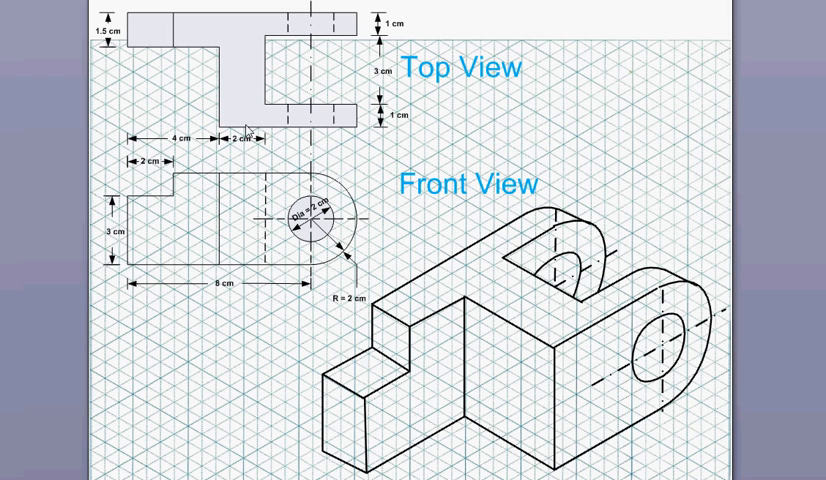
mouse_move(303, 191)
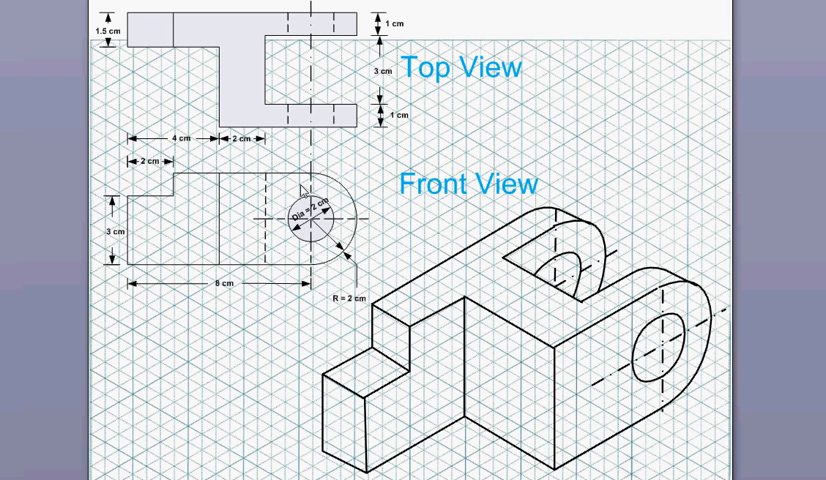
mouse_move(518, 273)
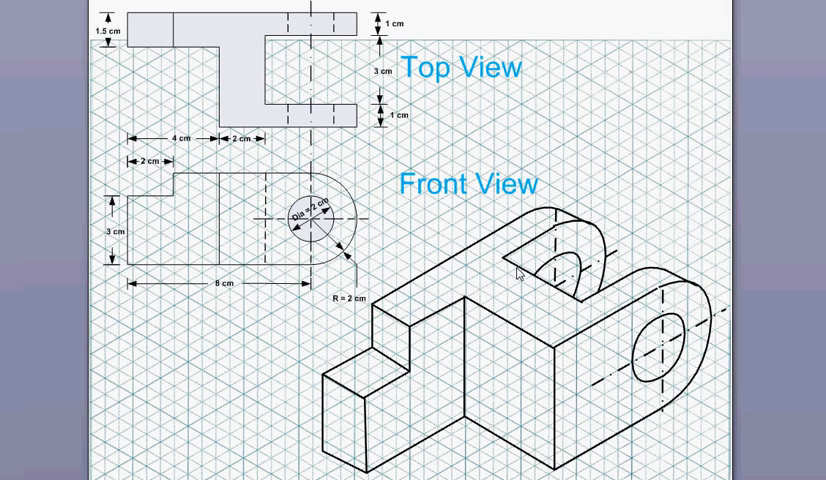
mouse_move(615, 310)
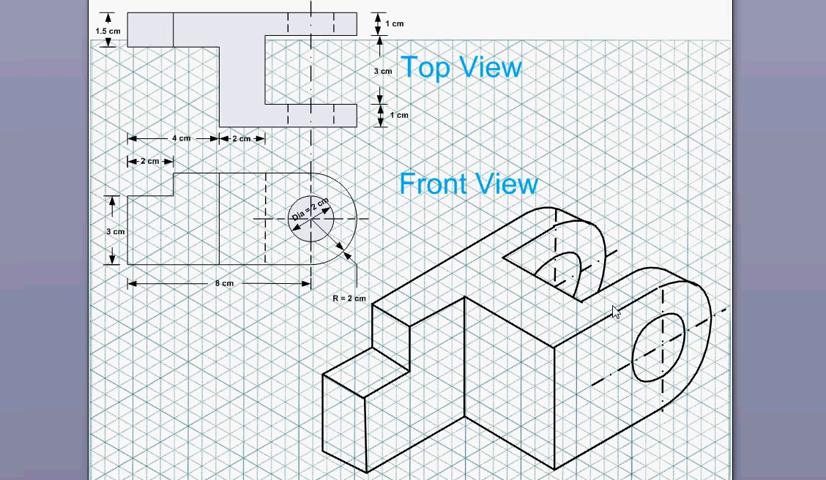
mouse_move(600, 336)
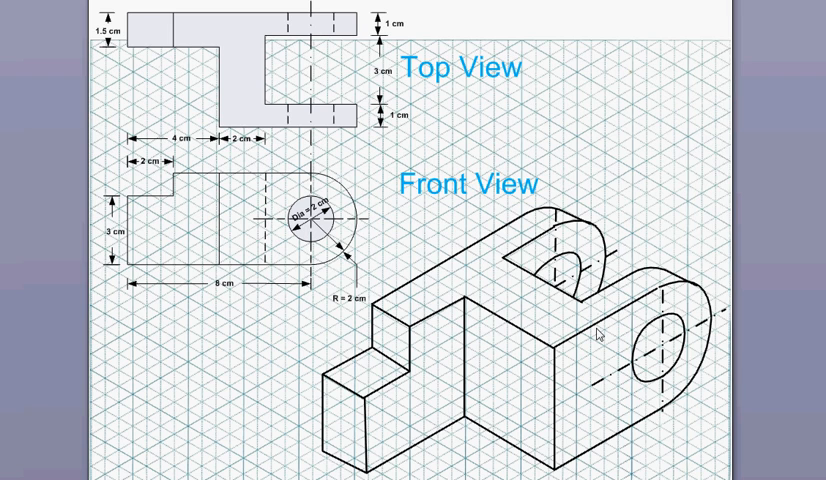
mouse_move(533, 363)
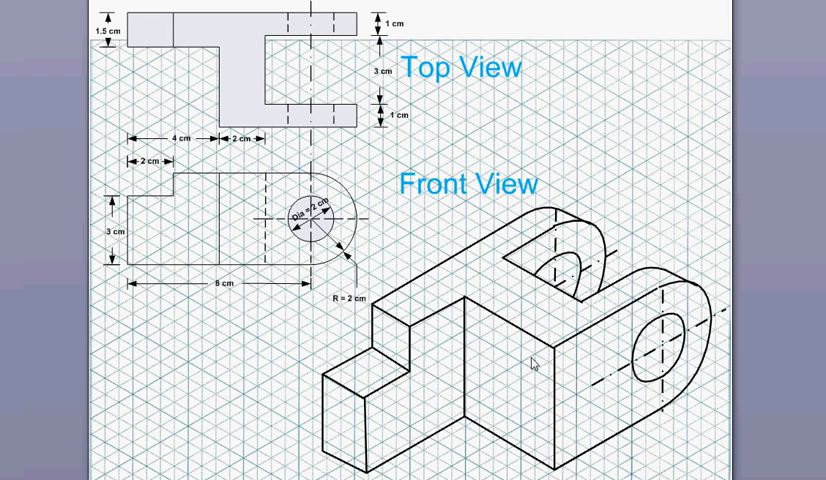
mouse_move(692, 373)
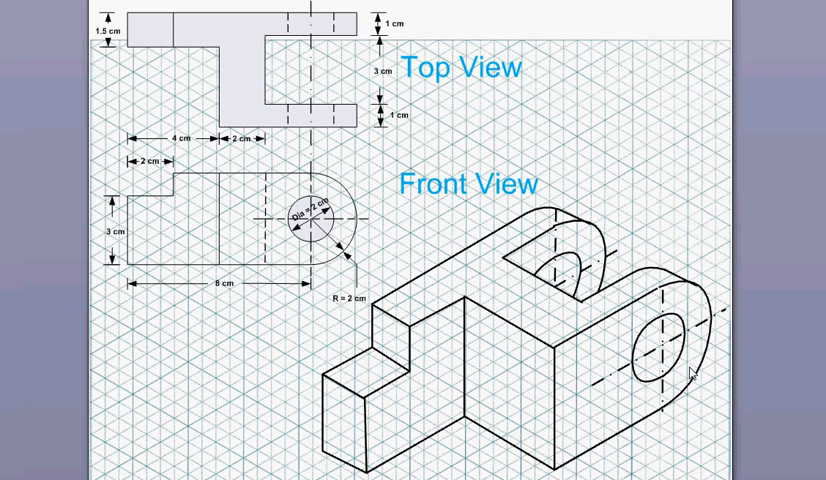
mouse_move(534, 347)
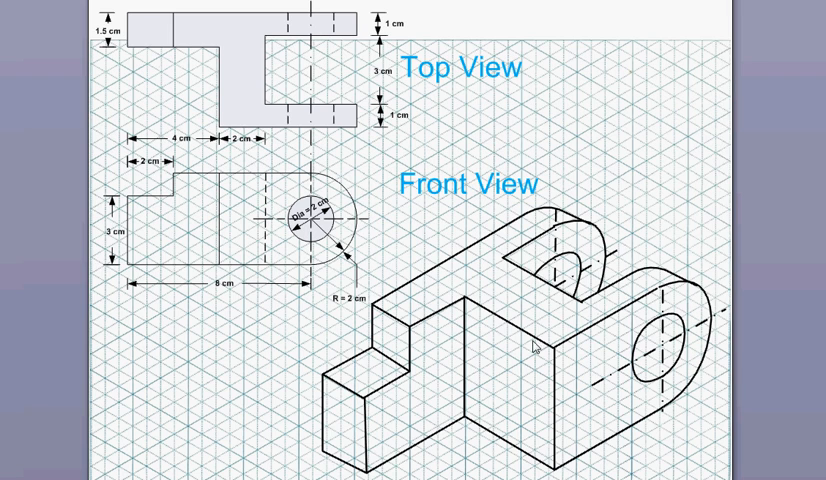
mouse_move(602, 339)
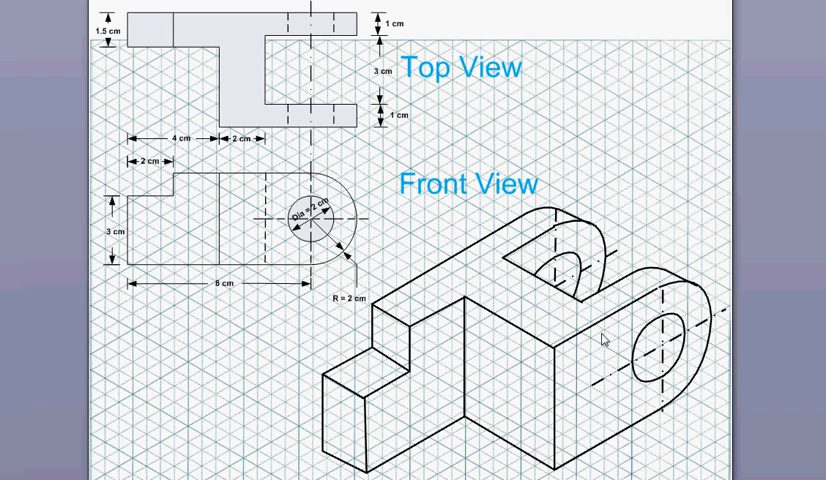
mouse_move(513, 311)
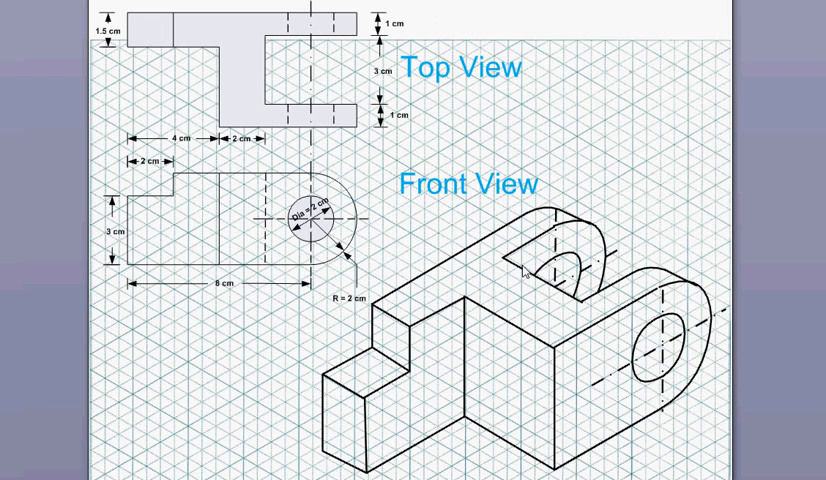
mouse_move(251, 60)
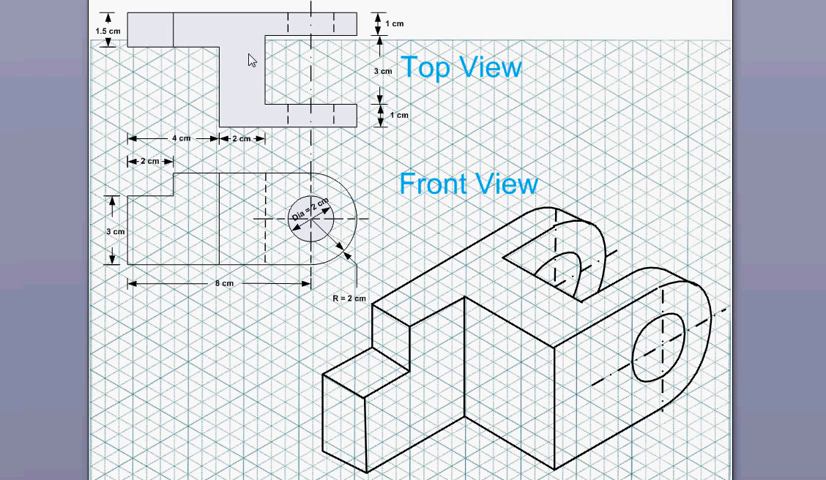
mouse_move(510, 263)
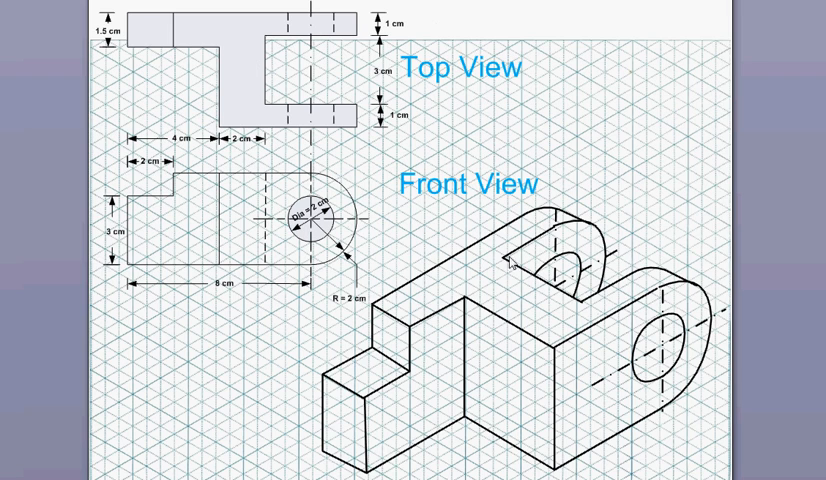
mouse_move(370, 231)
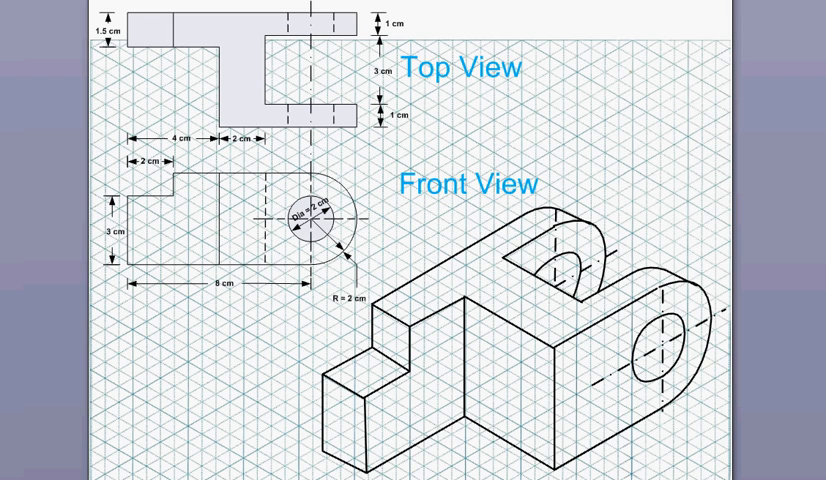
Choose dark blue as the line colour for tracing the bracket edges
click(283, 3)
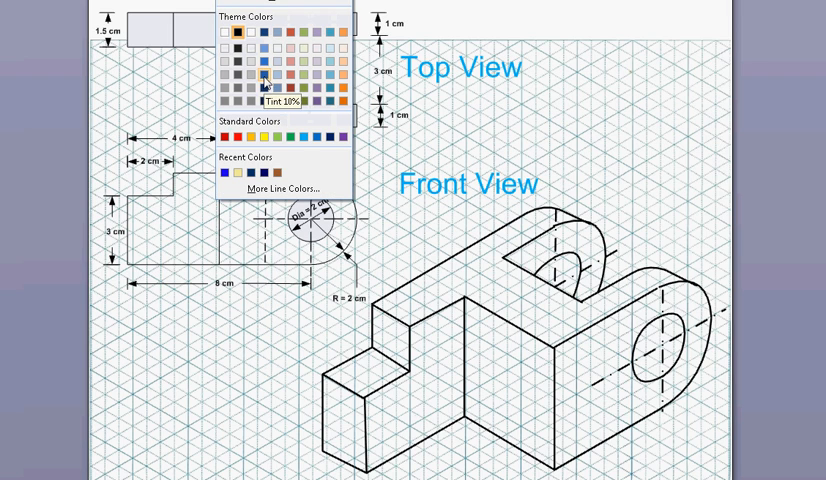
click(263, 85)
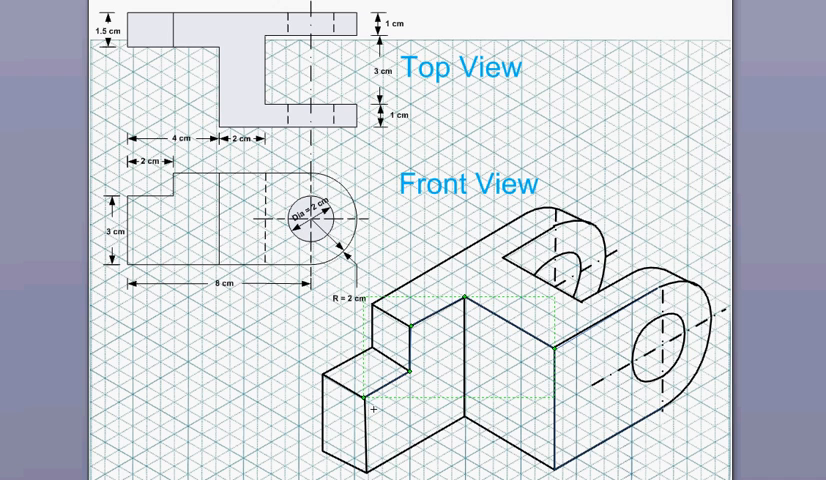
Scroll down to bring the bracket's front face and lower step into view
scroll(down, 3)
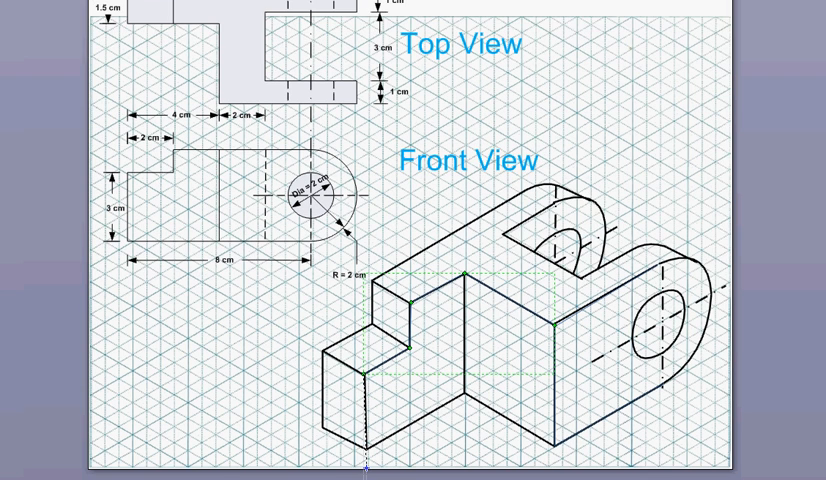
scroll(down, 3)
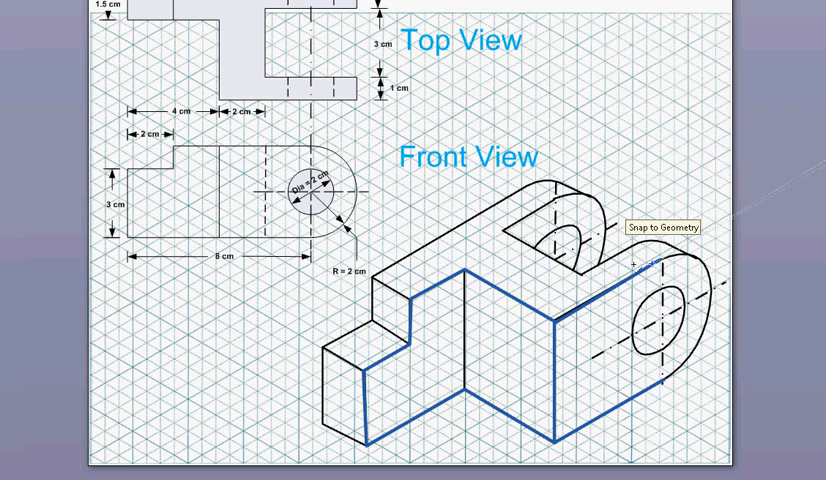
mouse_move(415, 303)
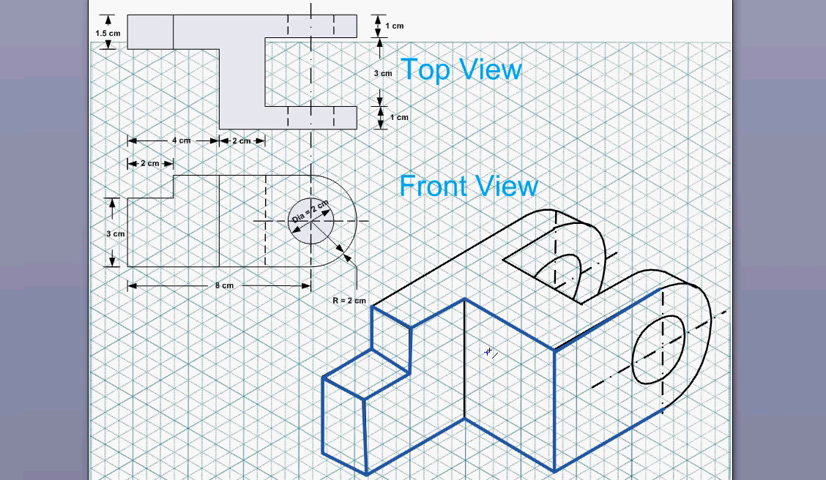
mouse_move(268, 38)
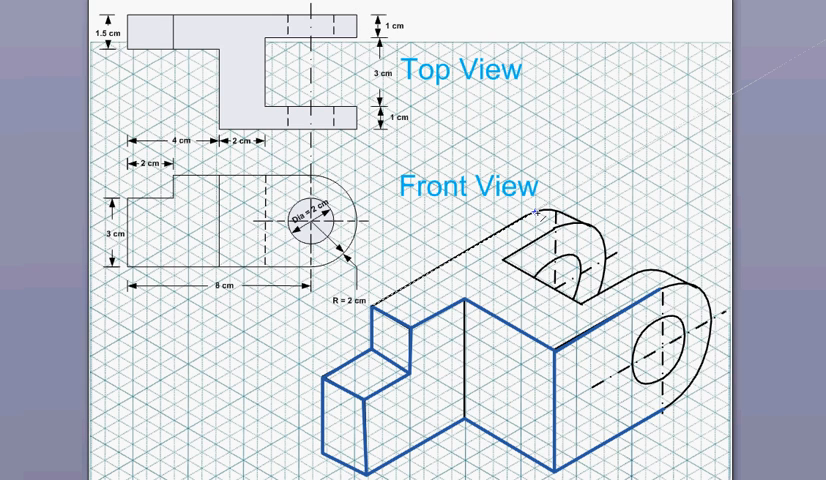
Trace the bracket's long top back edge with a thick blue line
drag(371, 307, 538, 213)
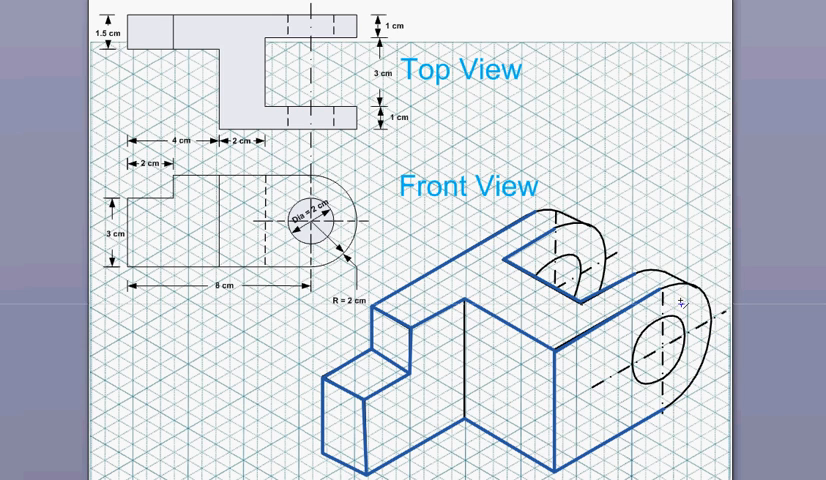
mouse_move(710, 340)
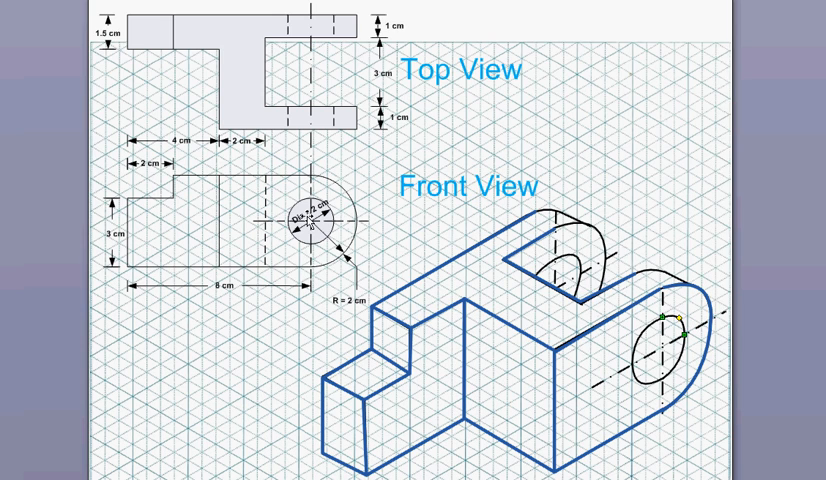
mouse_move(617, 300)
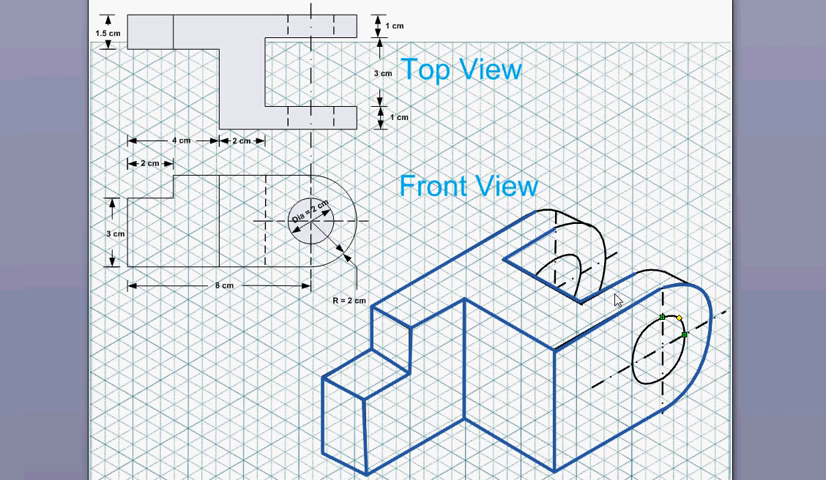
mouse_move(672, 337)
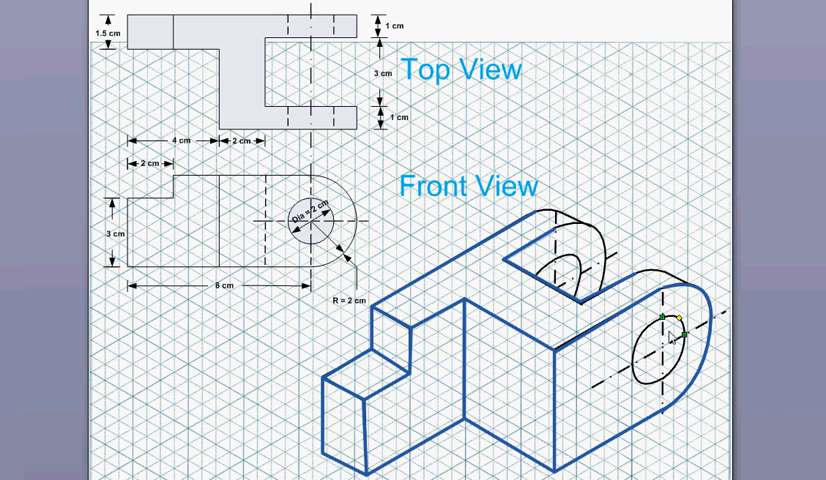
mouse_move(683, 340)
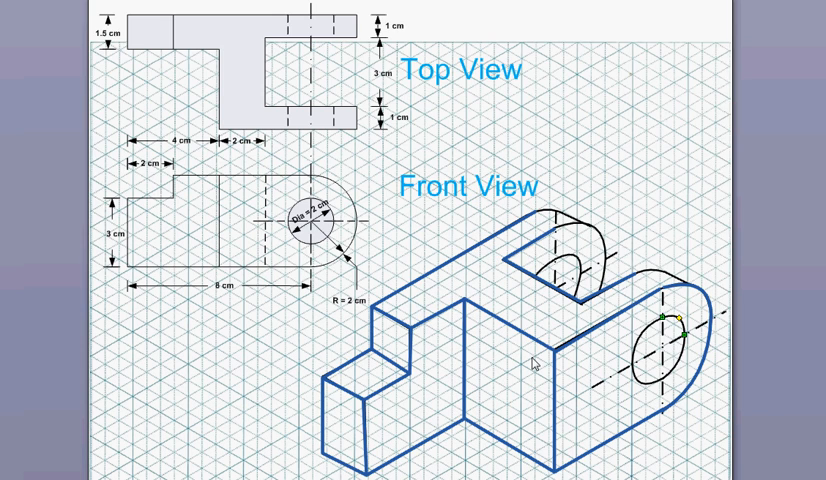
mouse_move(380, 138)
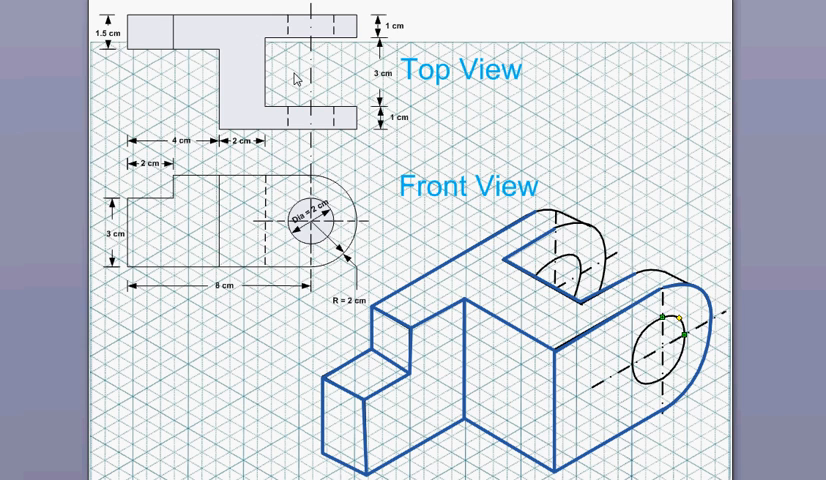
mouse_move(247, 62)
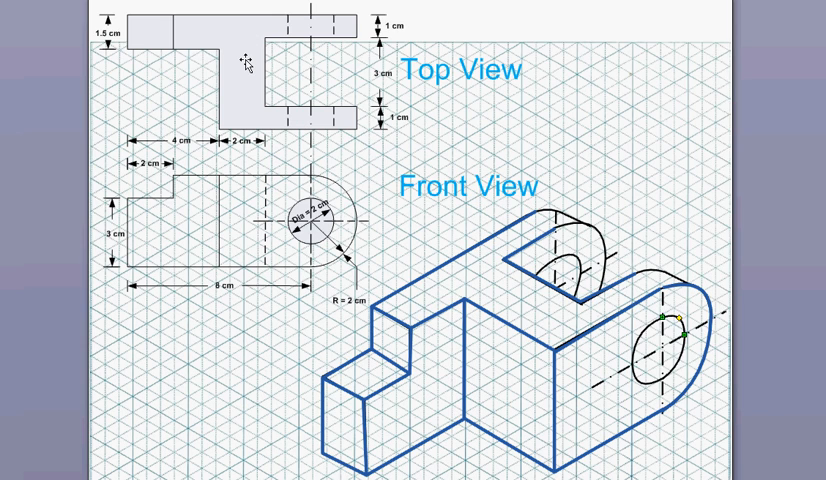
mouse_move(537, 325)
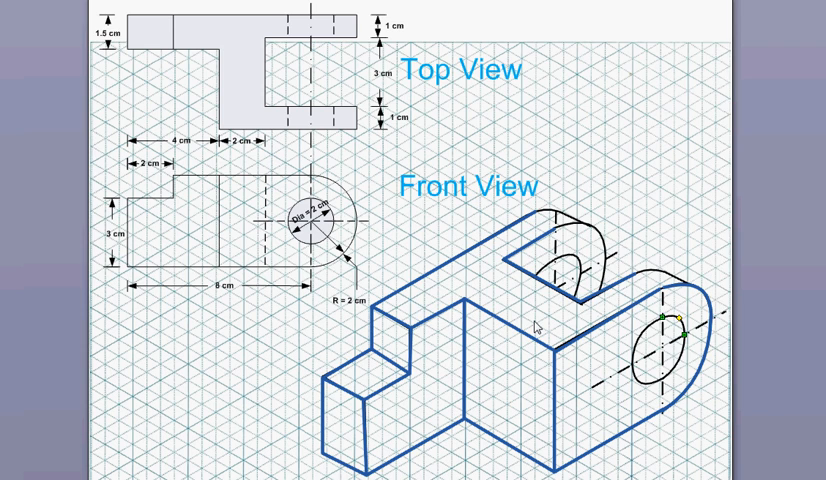
mouse_move(581, 313)
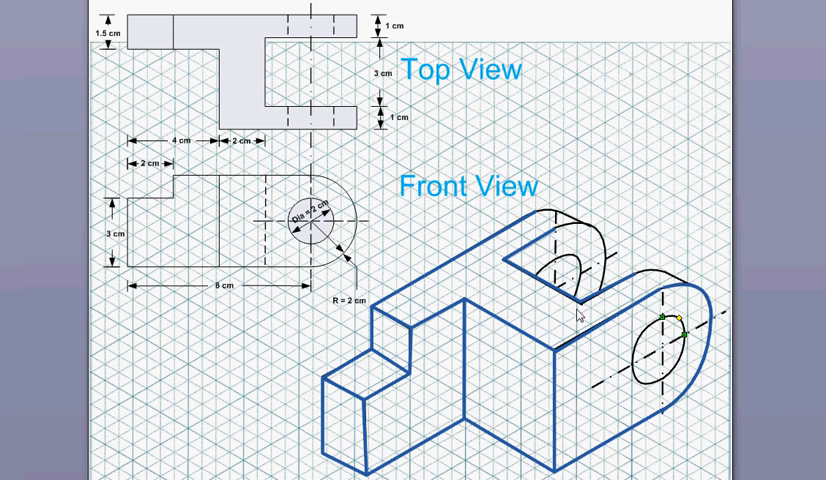
mouse_move(698, 208)
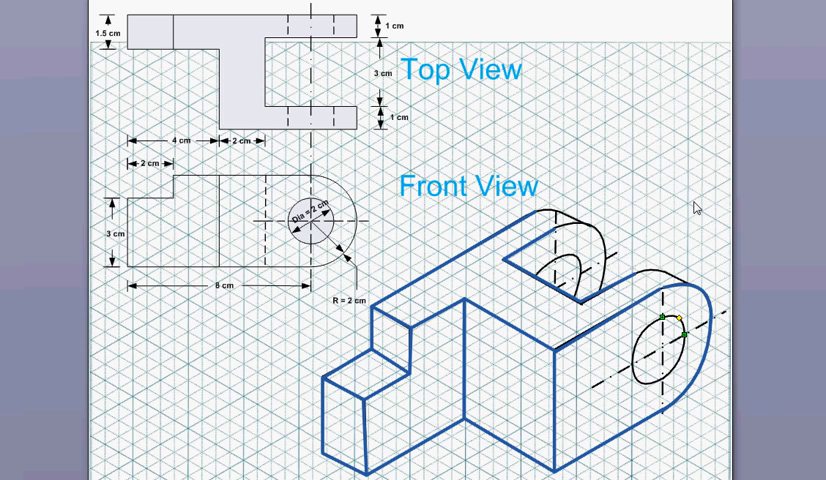
mouse_move(668, 148)
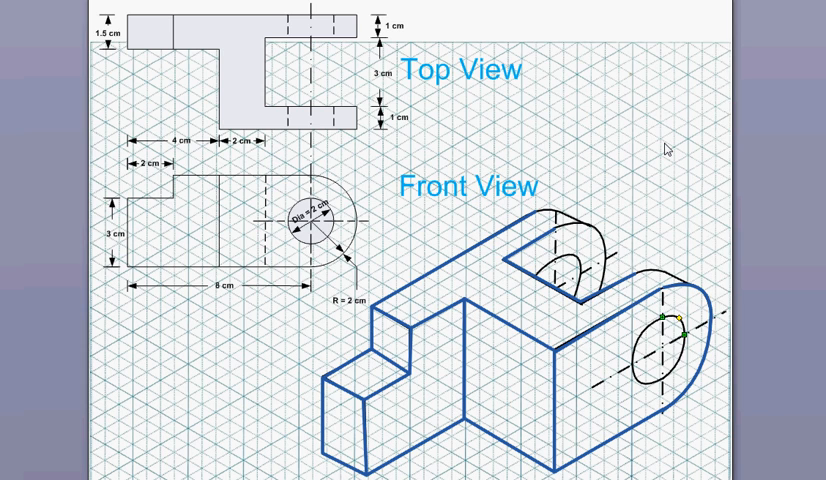